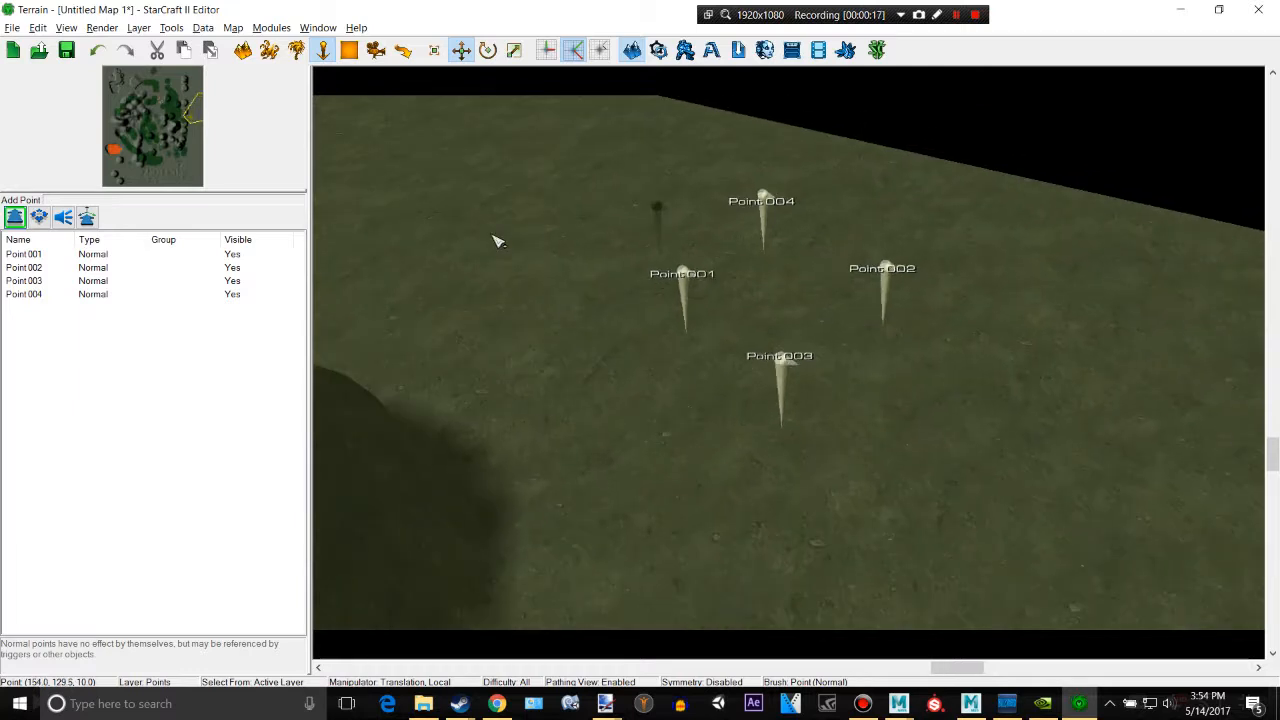
Choose the Start Location point type in the Points layer
left_click(39, 217)
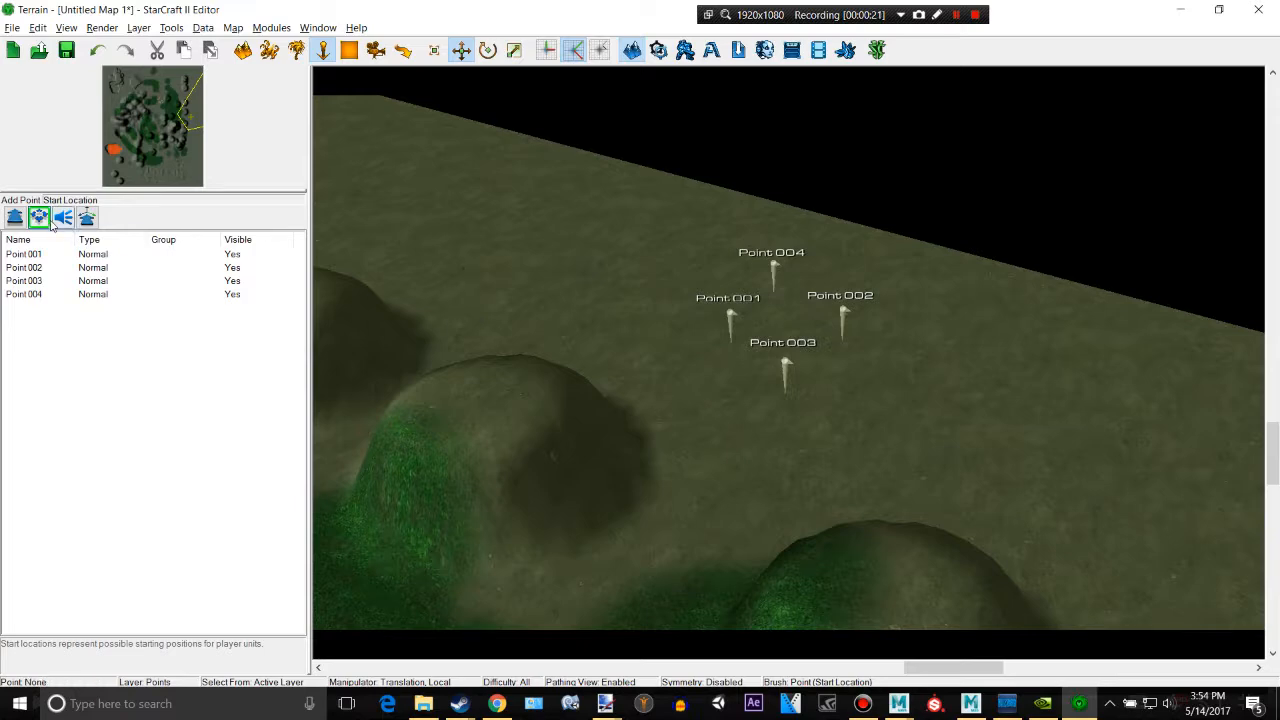
mouse_move(537, 256)
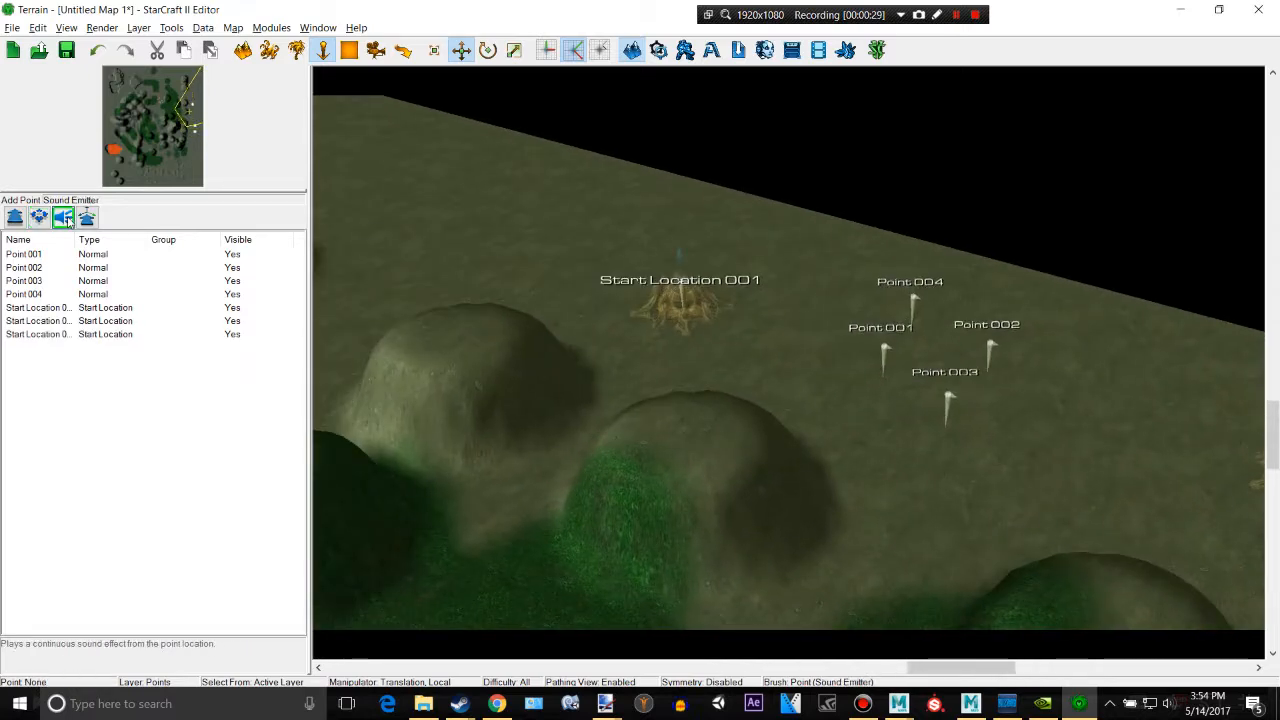
Place Sound Emitter 001 on the terrain, then switch point type in the palette
left_click(478, 243)
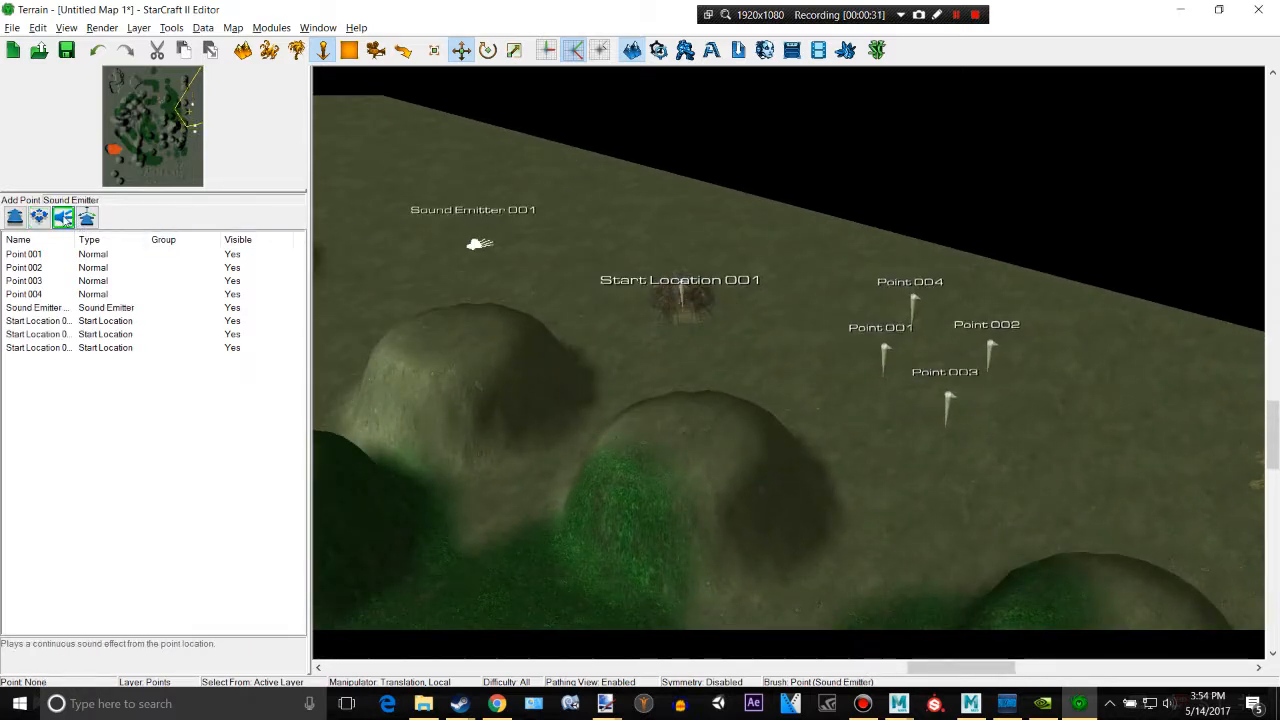
left_click(87, 218)
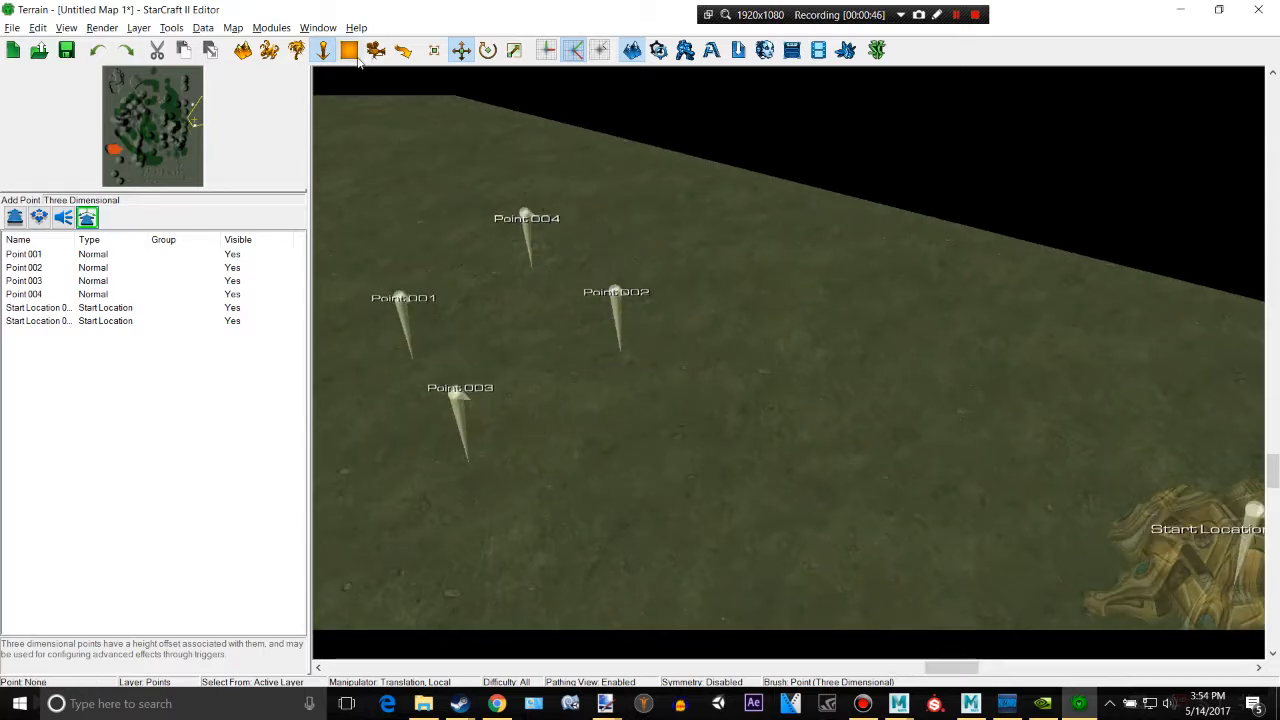
Switch to the Regions layer and choose the Circle region shape
left_click(349, 50)
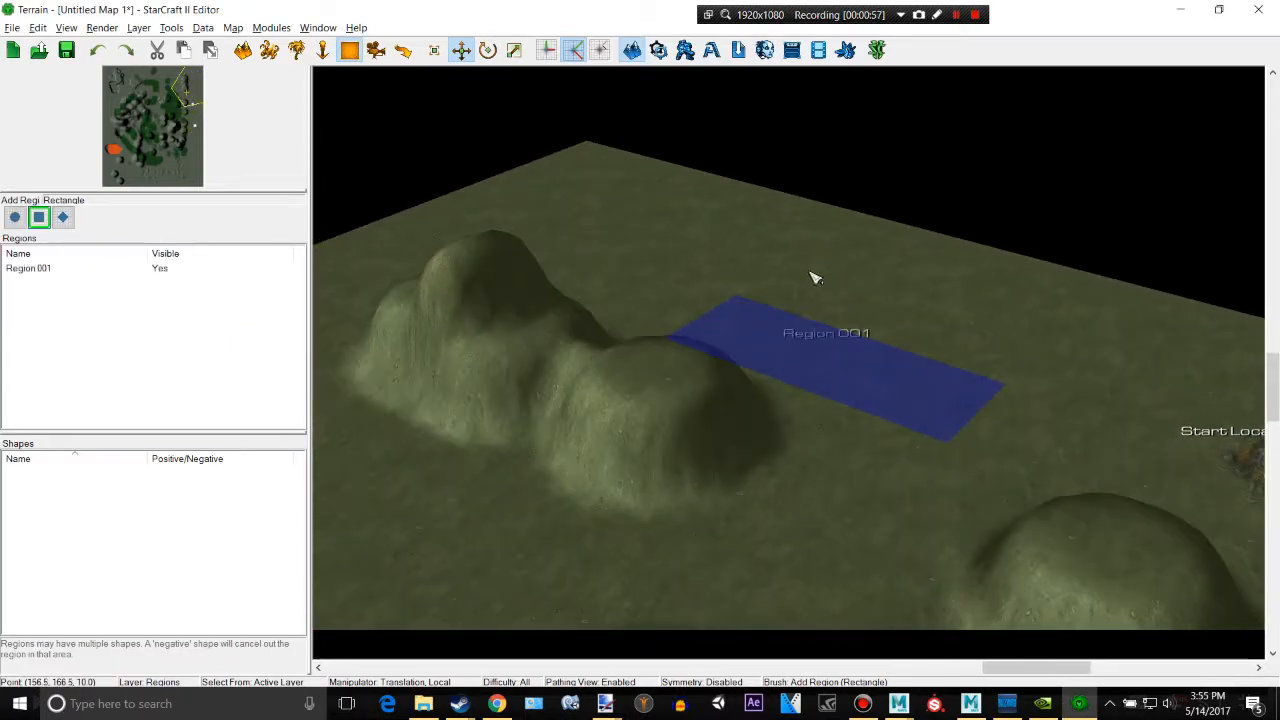
left_click(15, 217)
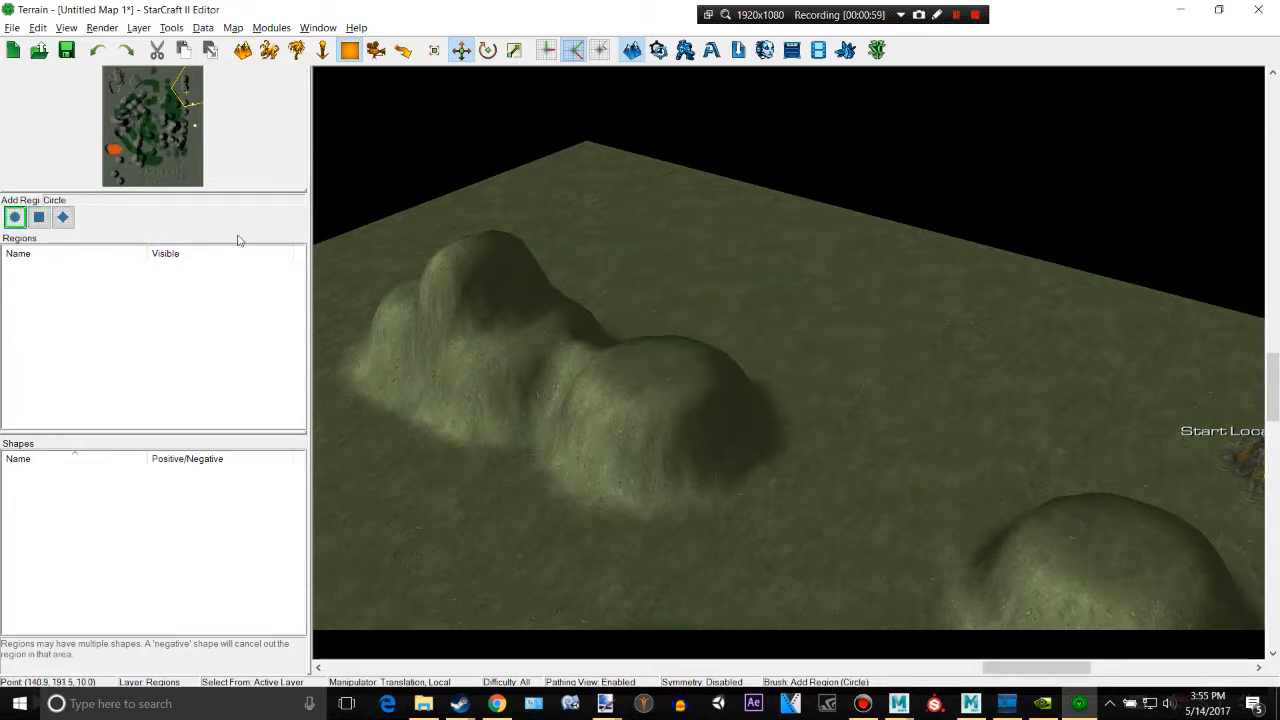
left_click(62, 217)
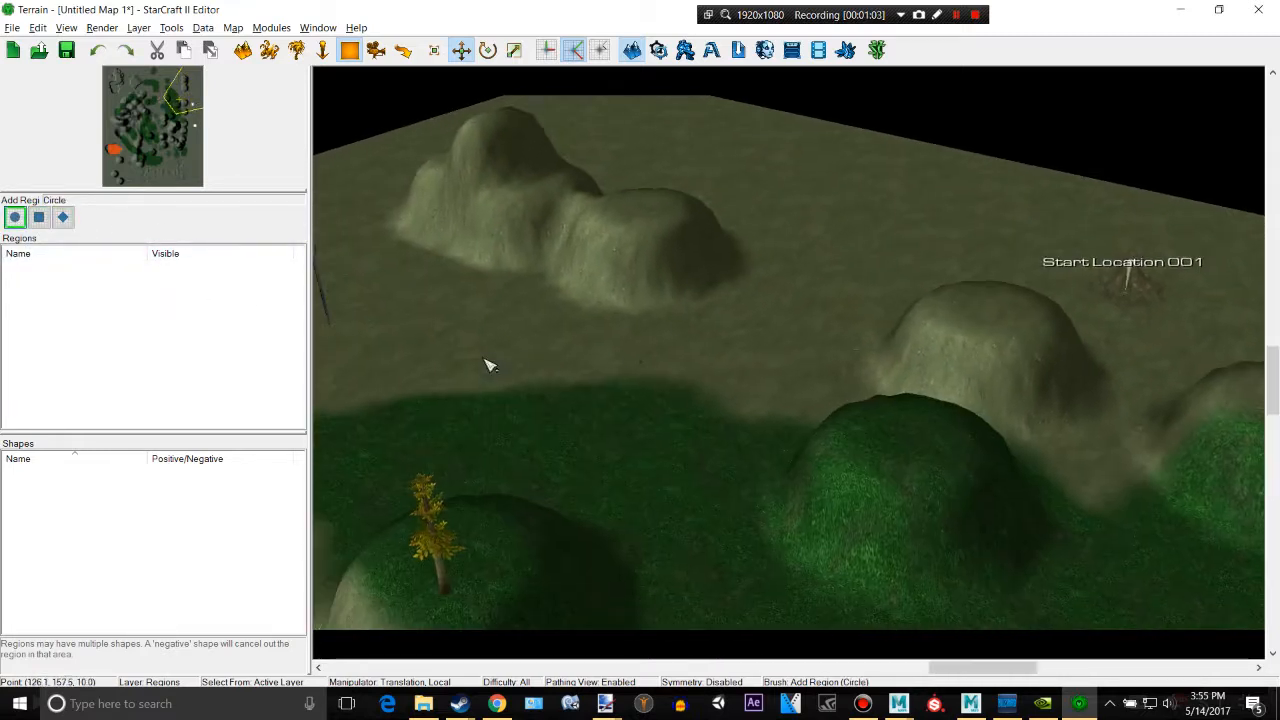
Place circular Region 001 on the terrain beside the start locations
left_click(740, 330)
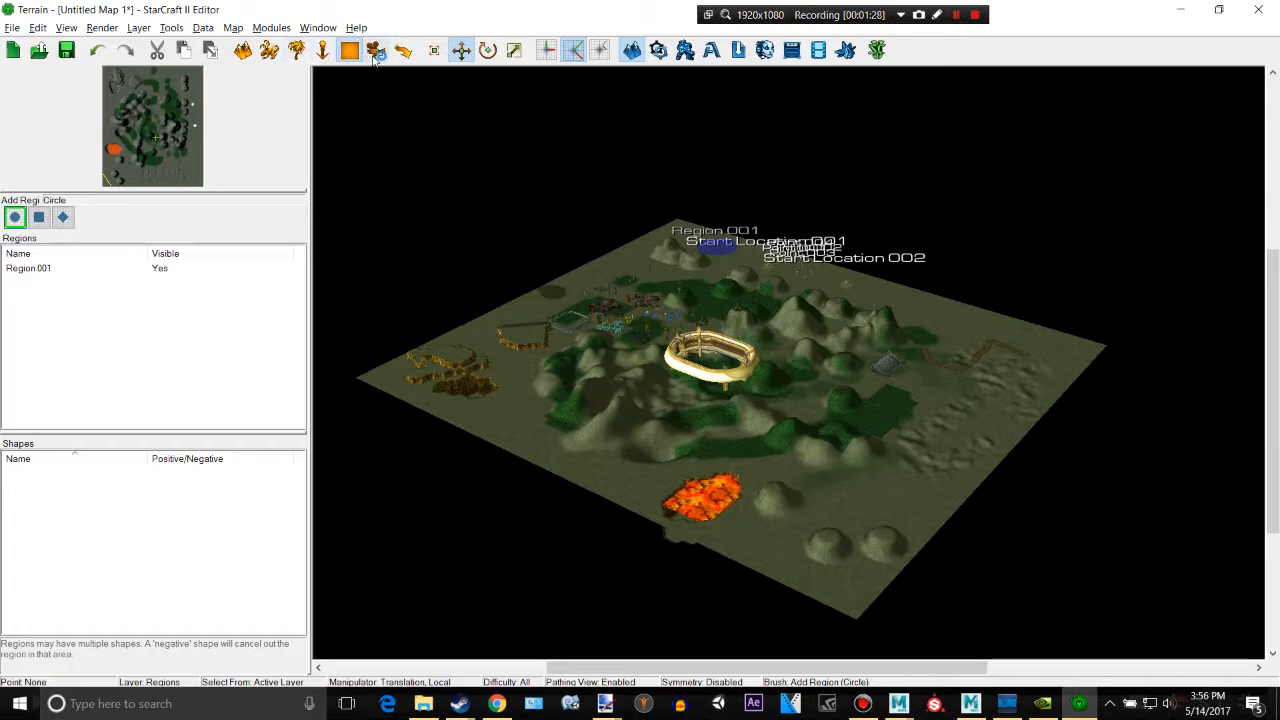
mouse_move(445, 52)
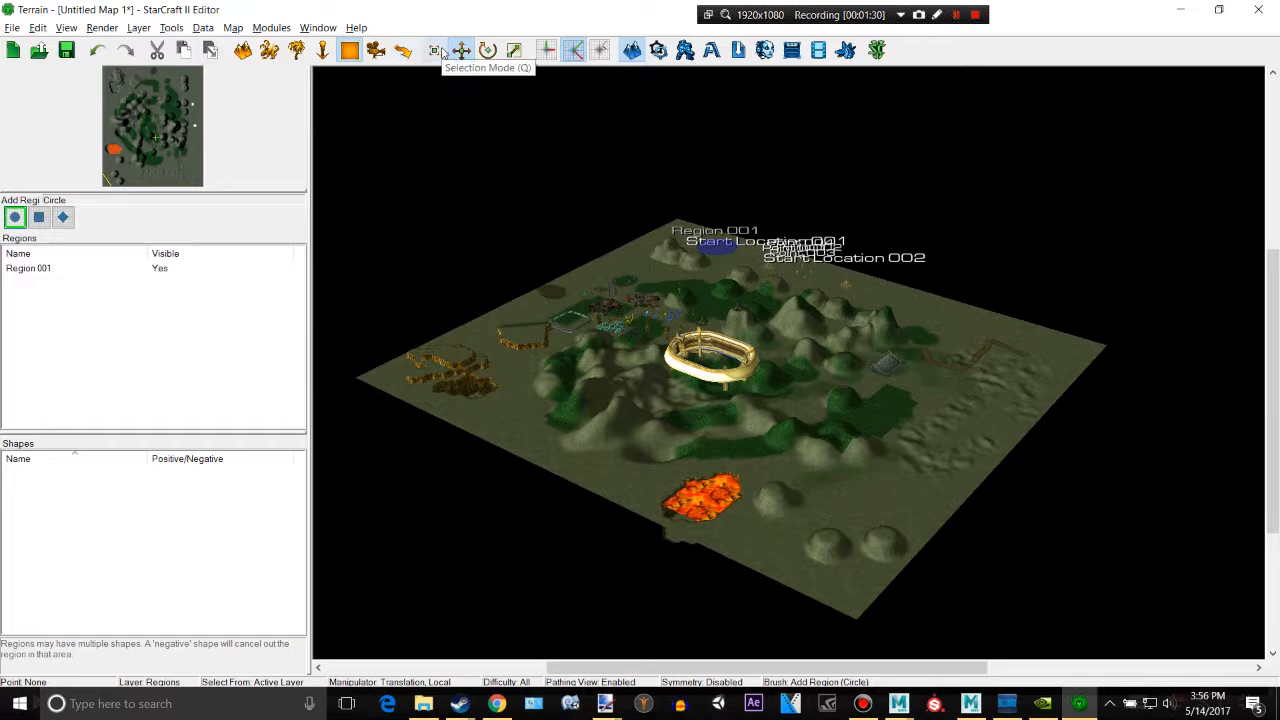